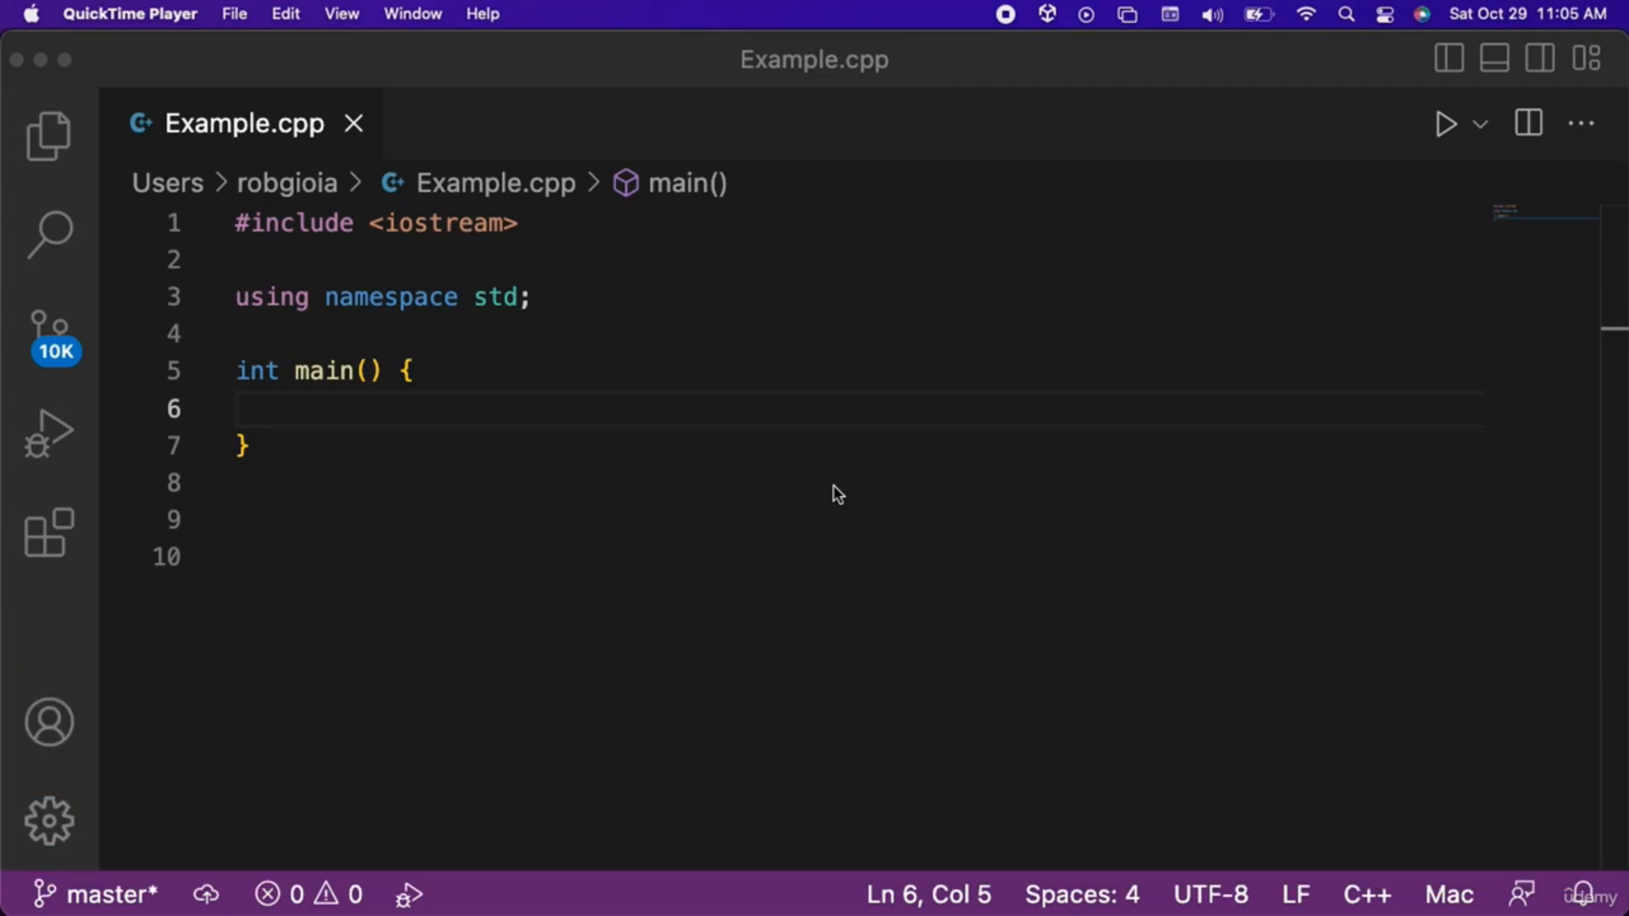
- Add #include <regex> on a new line below the iostream include in Example.cpp
{"action": "key", "text": "enter"}
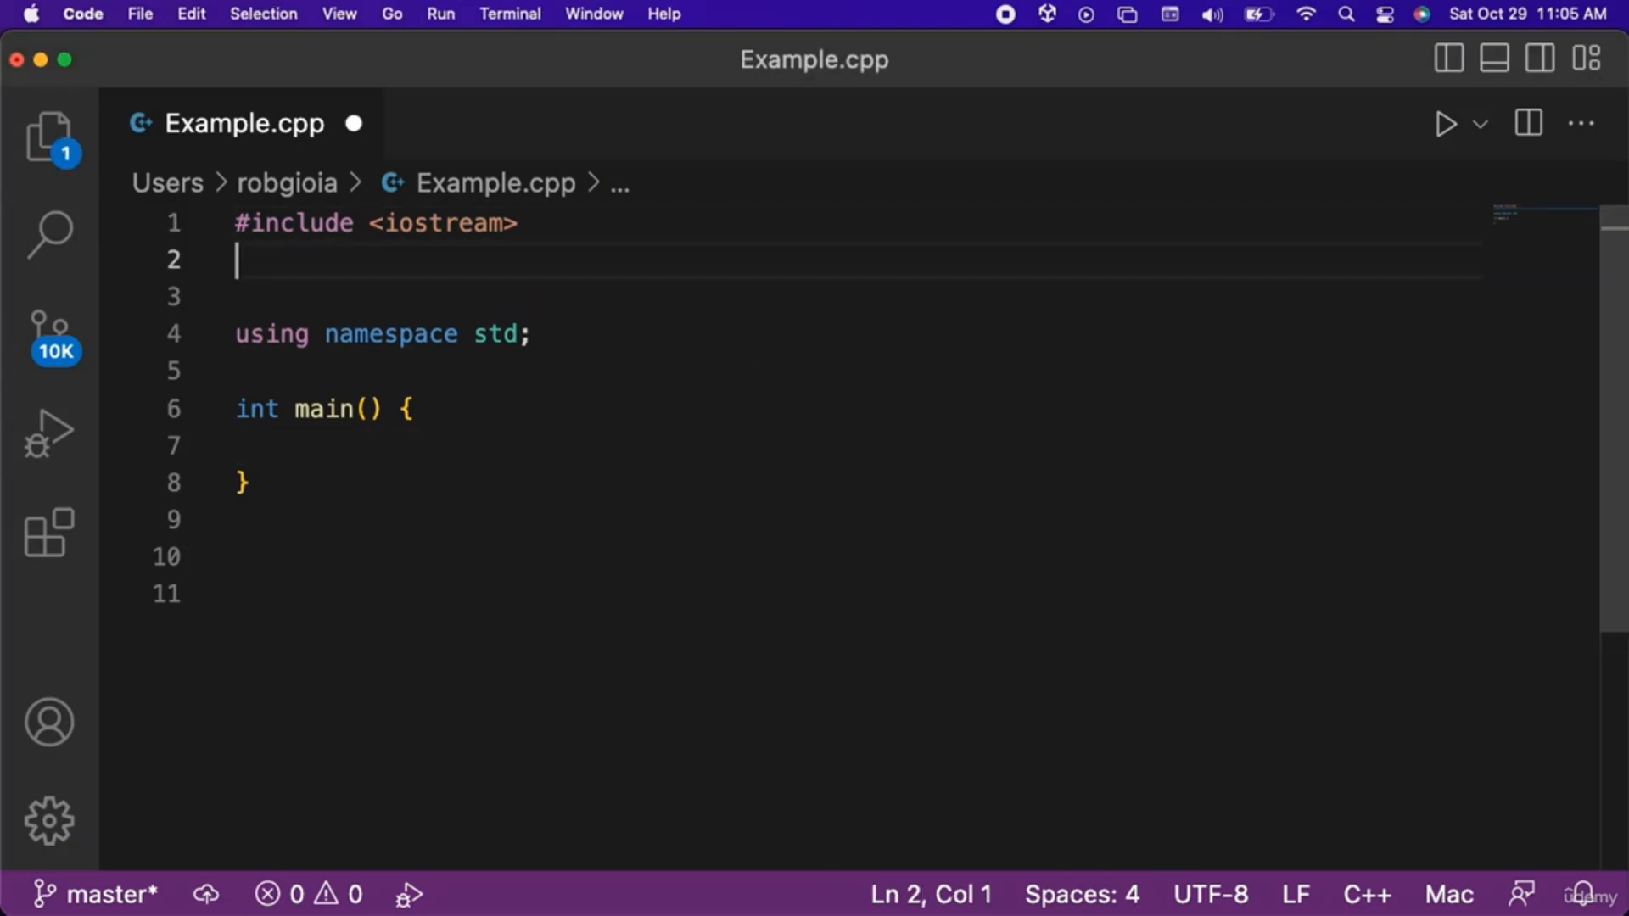
{"action": "type", "text": "#include"}
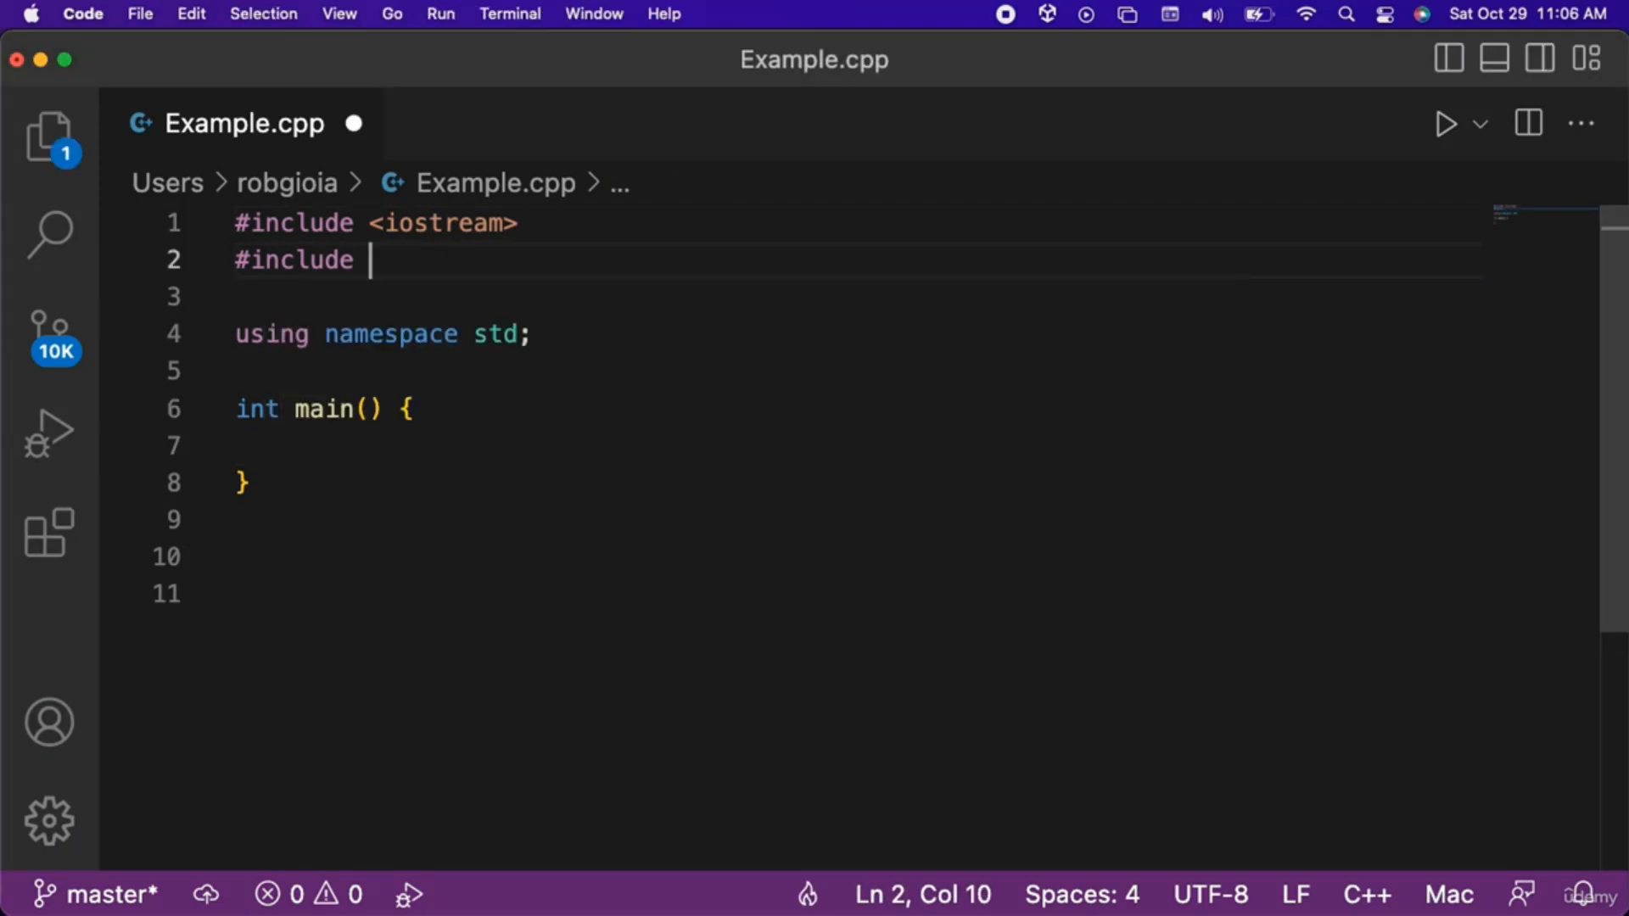
{"action": "type", "text": "<regex>"}
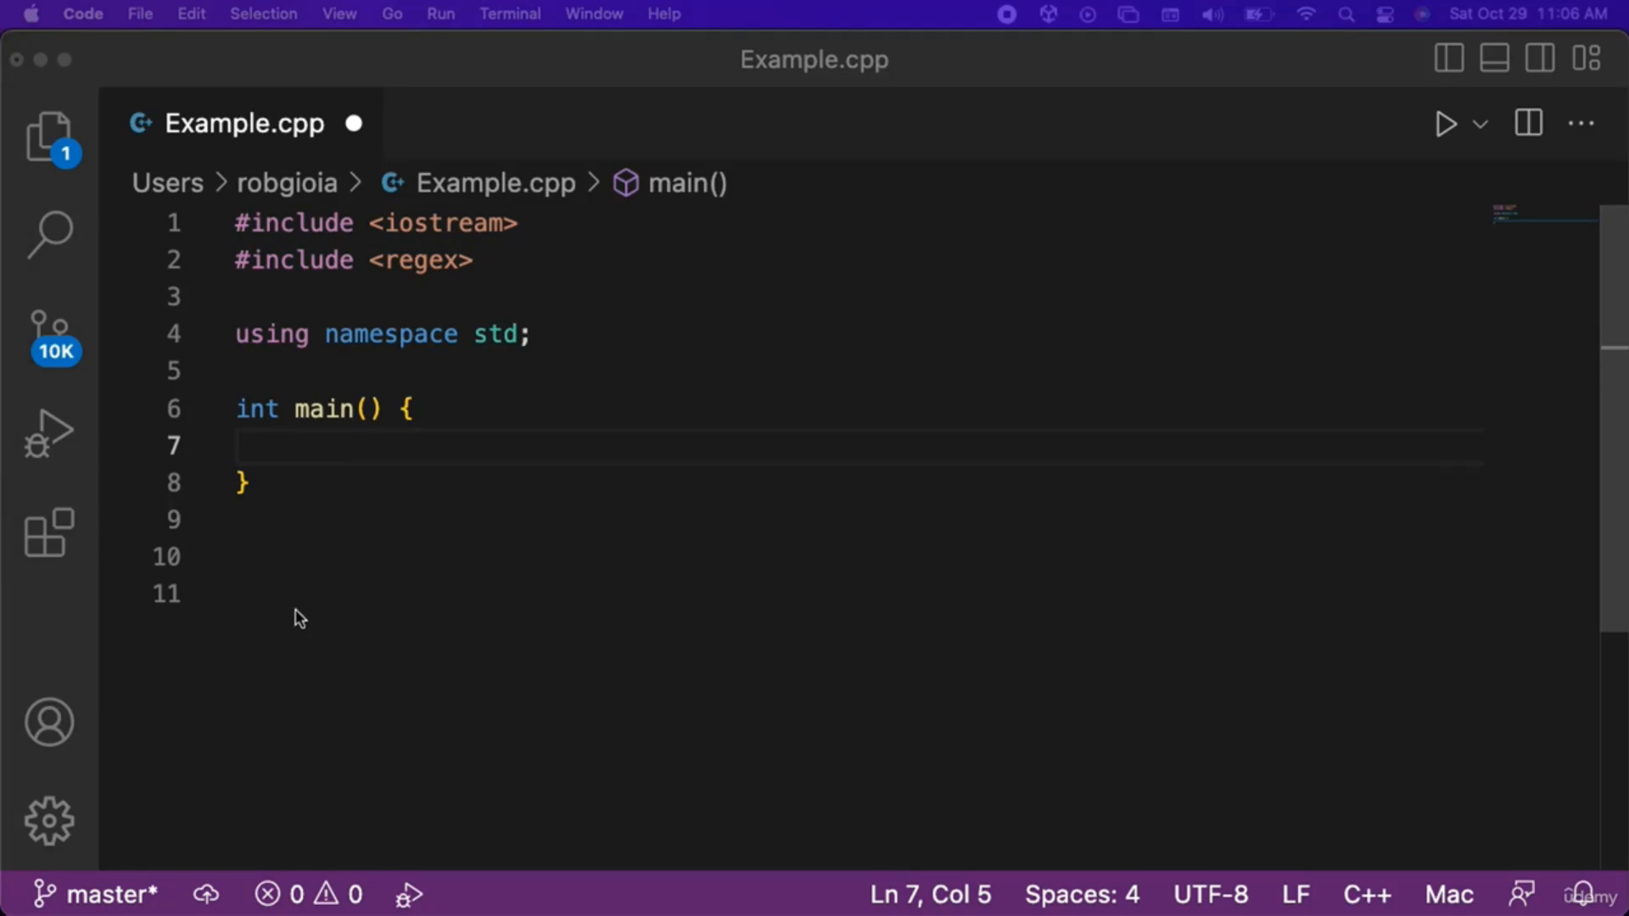
- Declare string s = "Batman" and regex pattern("(Bat)(.*)") inside main
{"action": "type", "text": "string s = \"Batman\";"}
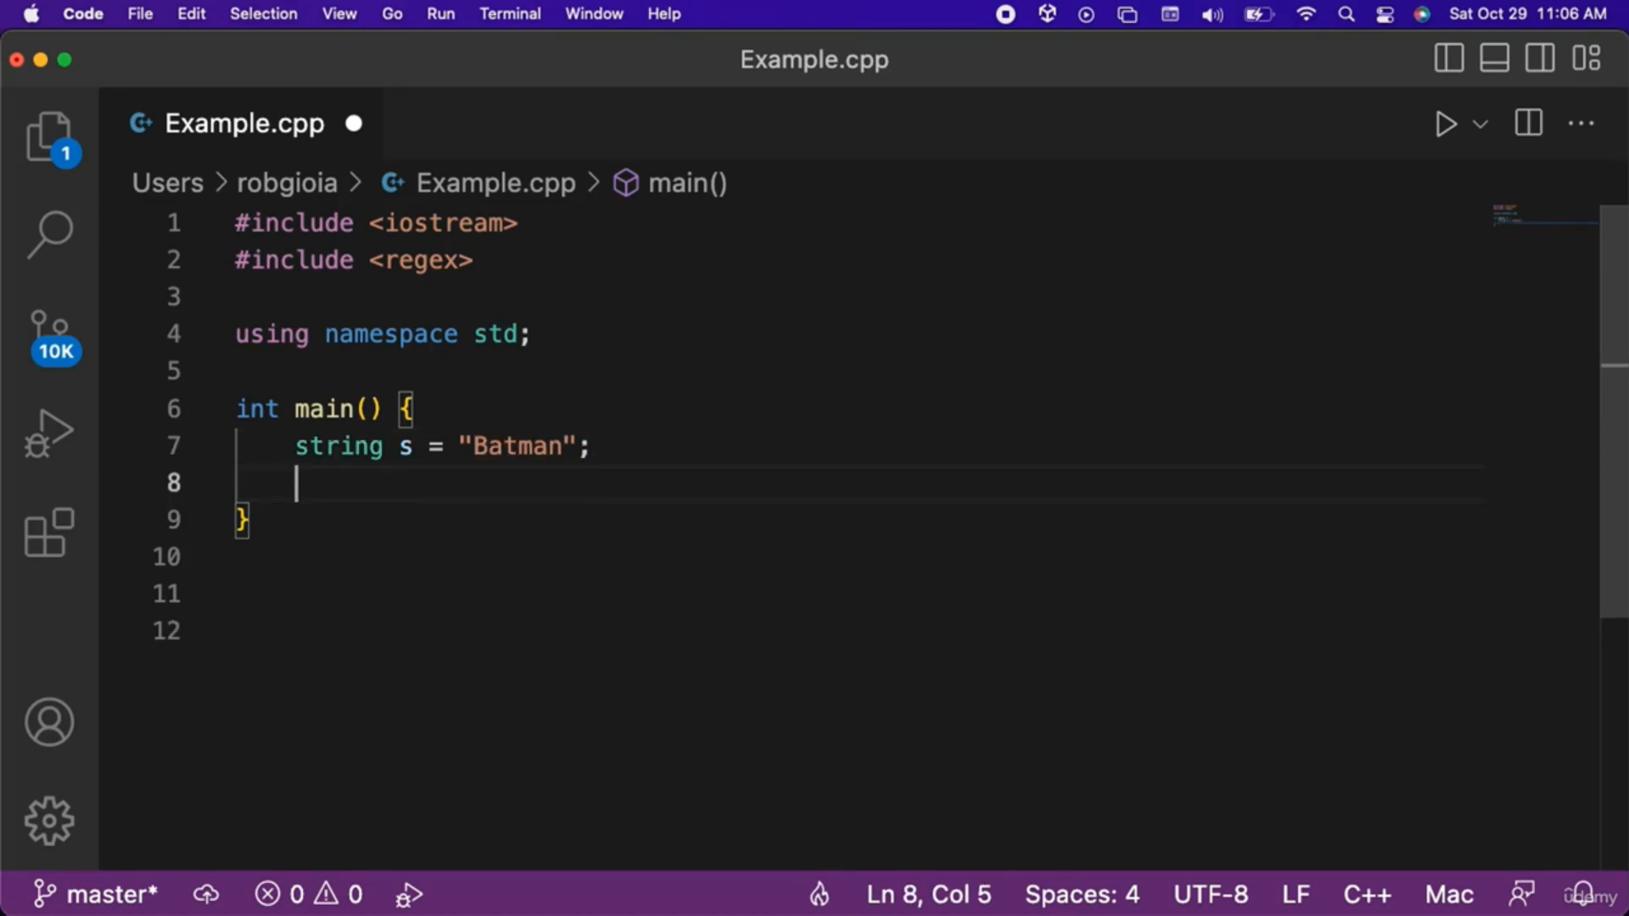
{"action": "type", "text": "regex pa"}
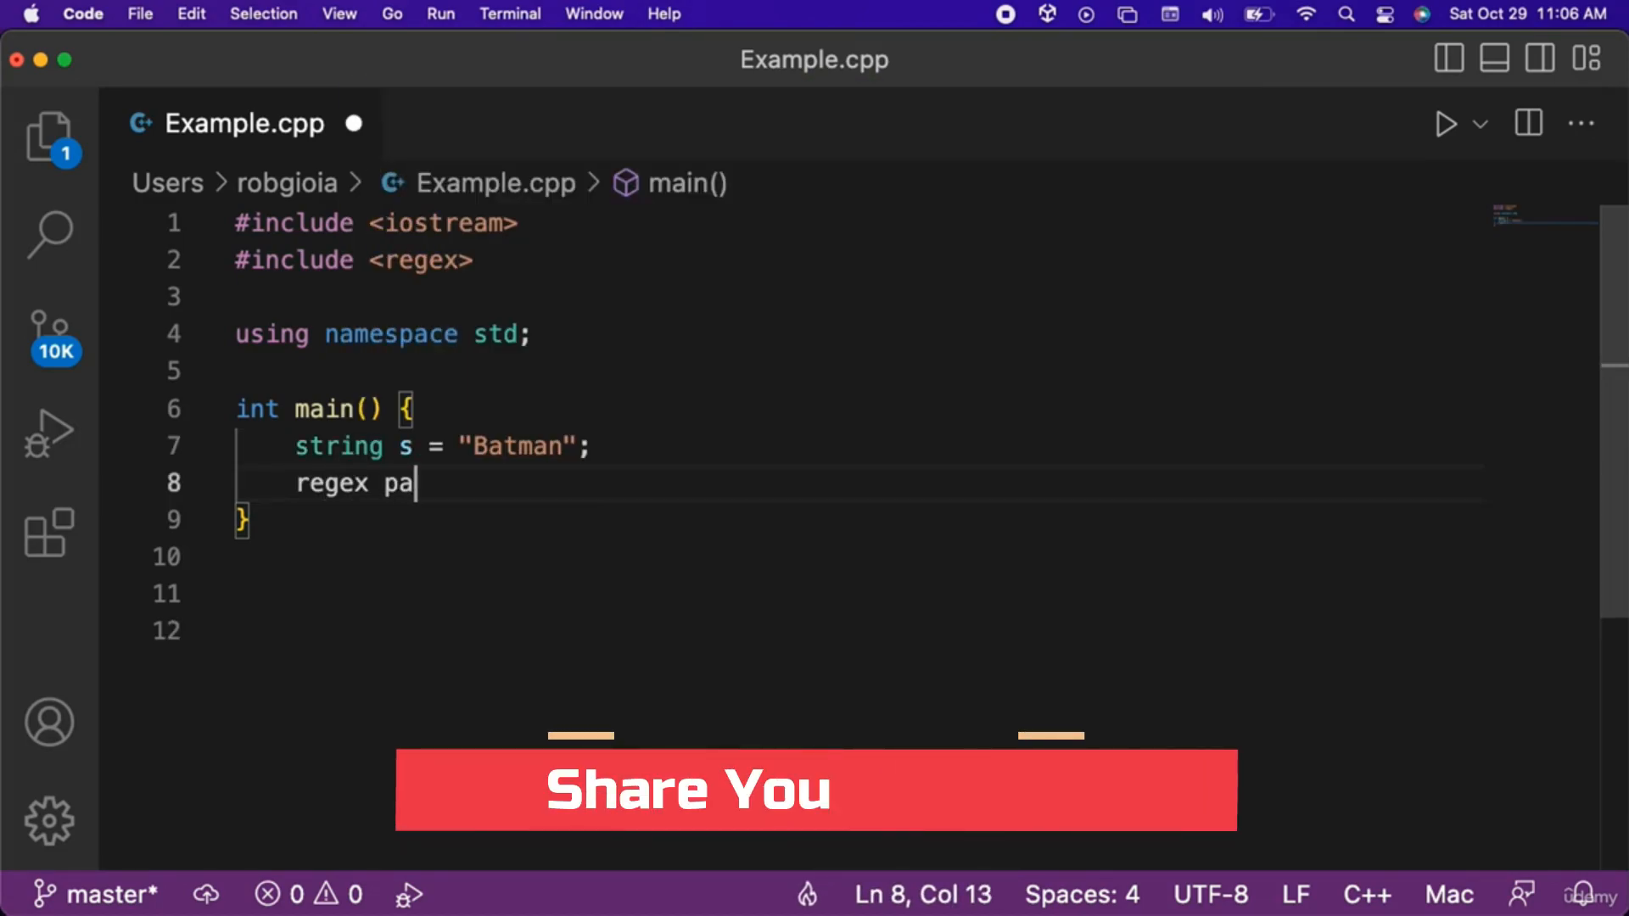
{"action": "type", "text": "ttern("}
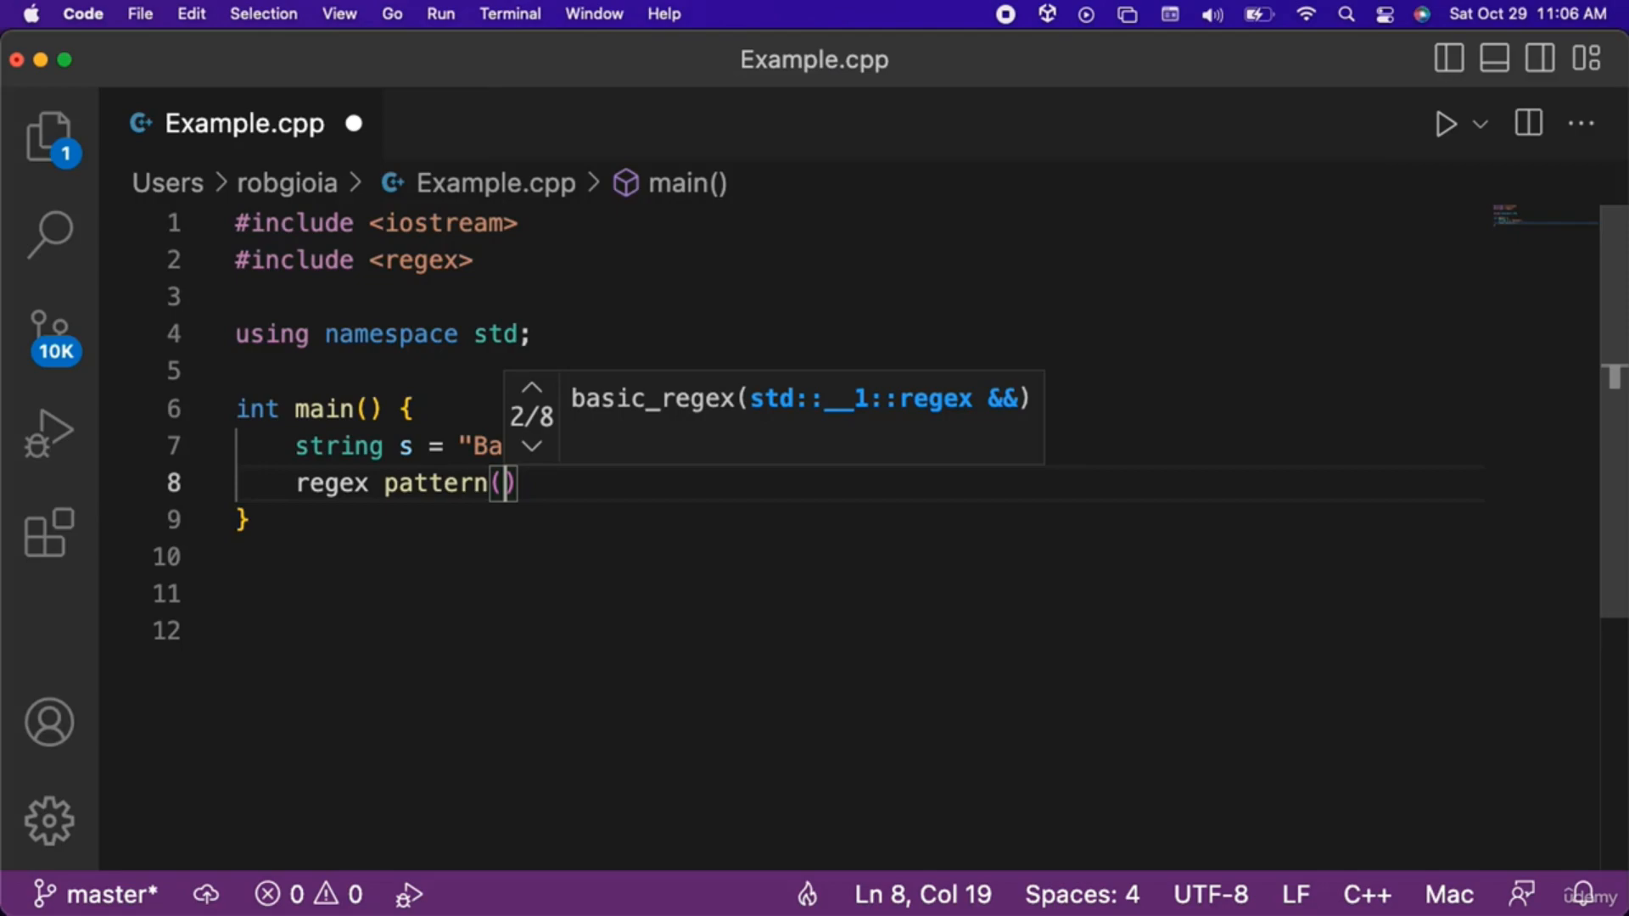
{"action": "type", "text": "\"(\""}
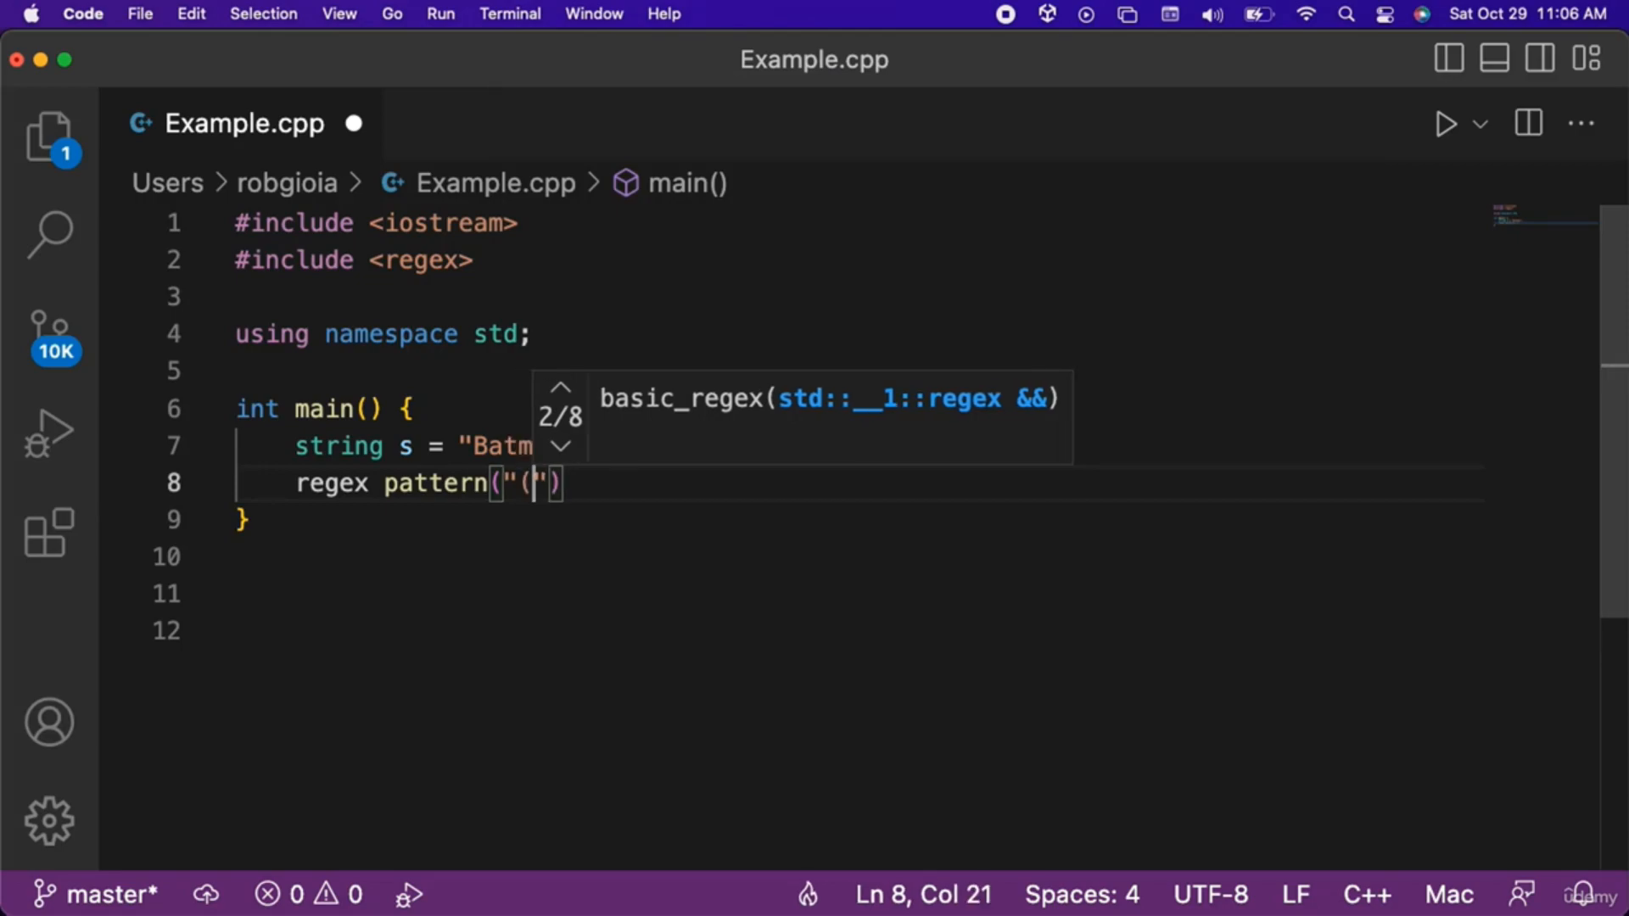
{"action": "type", "text": "Bat)(.*"}
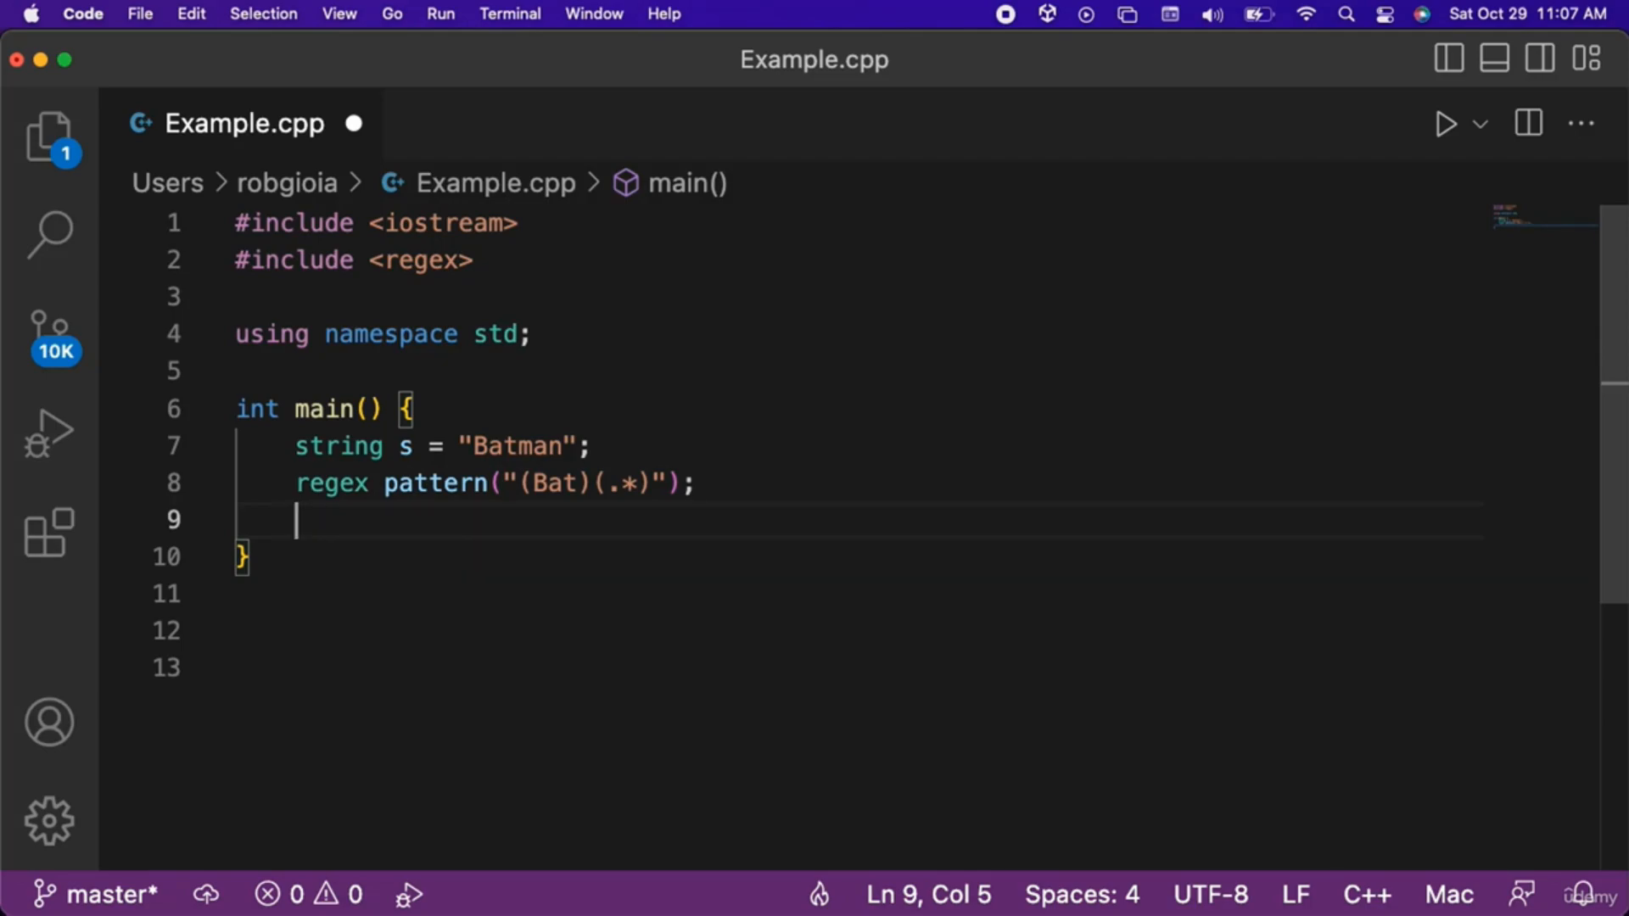
- Add if(regex_match(s, pattern)) printing "Match", then run the program in the debugger
{"action": "type", "text": "if(regex"}
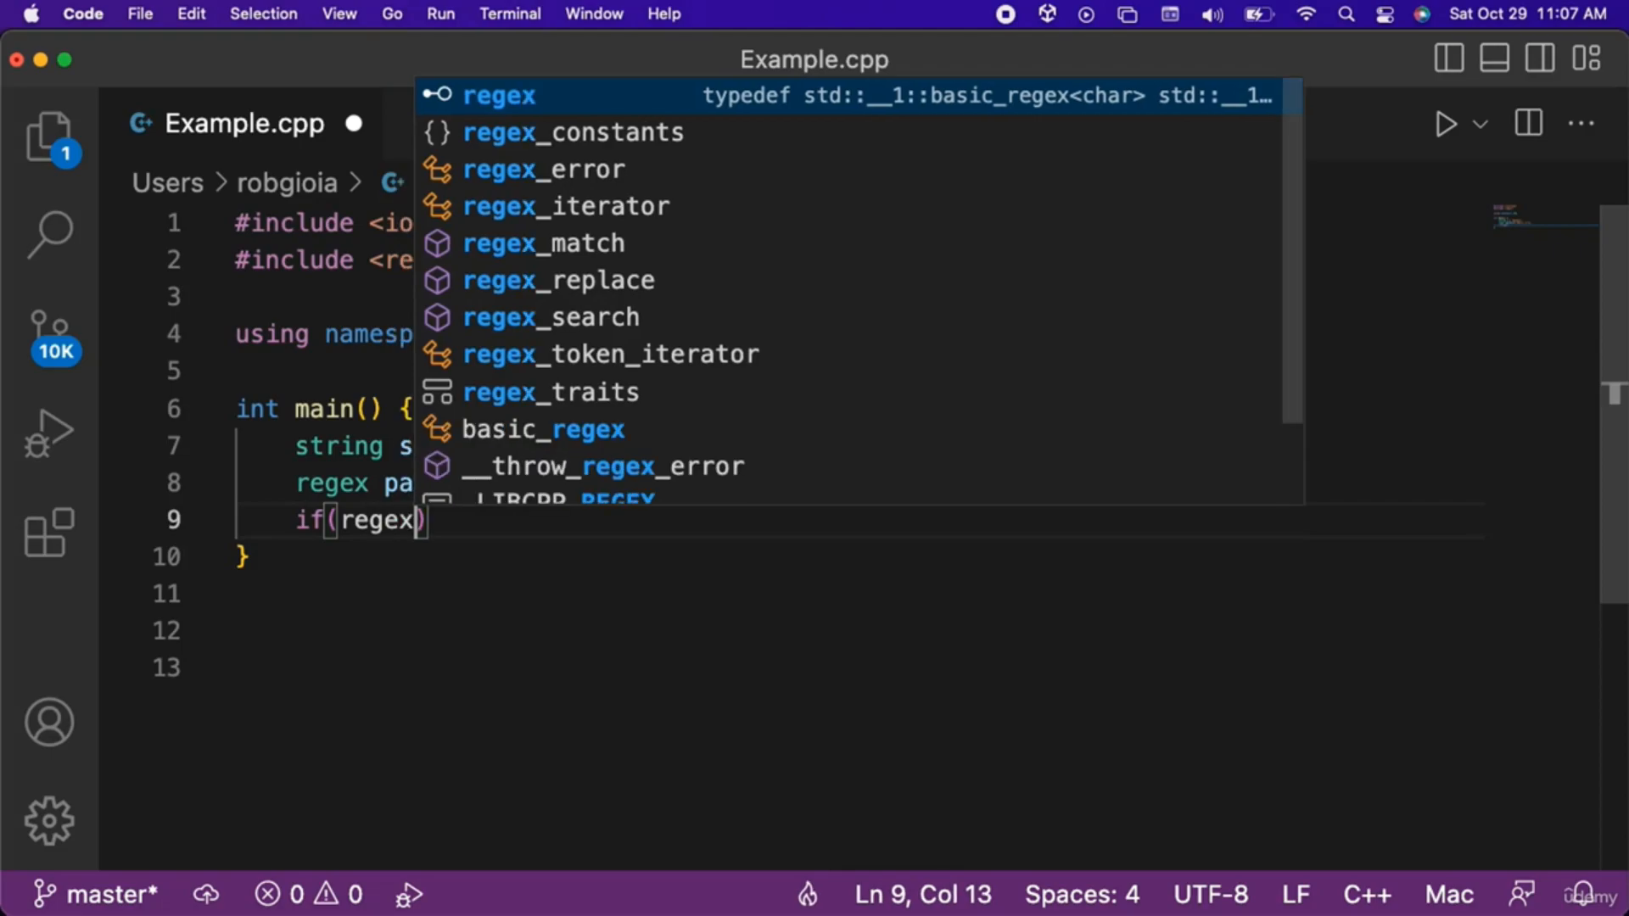
{"action": "type", "text": "_match"}
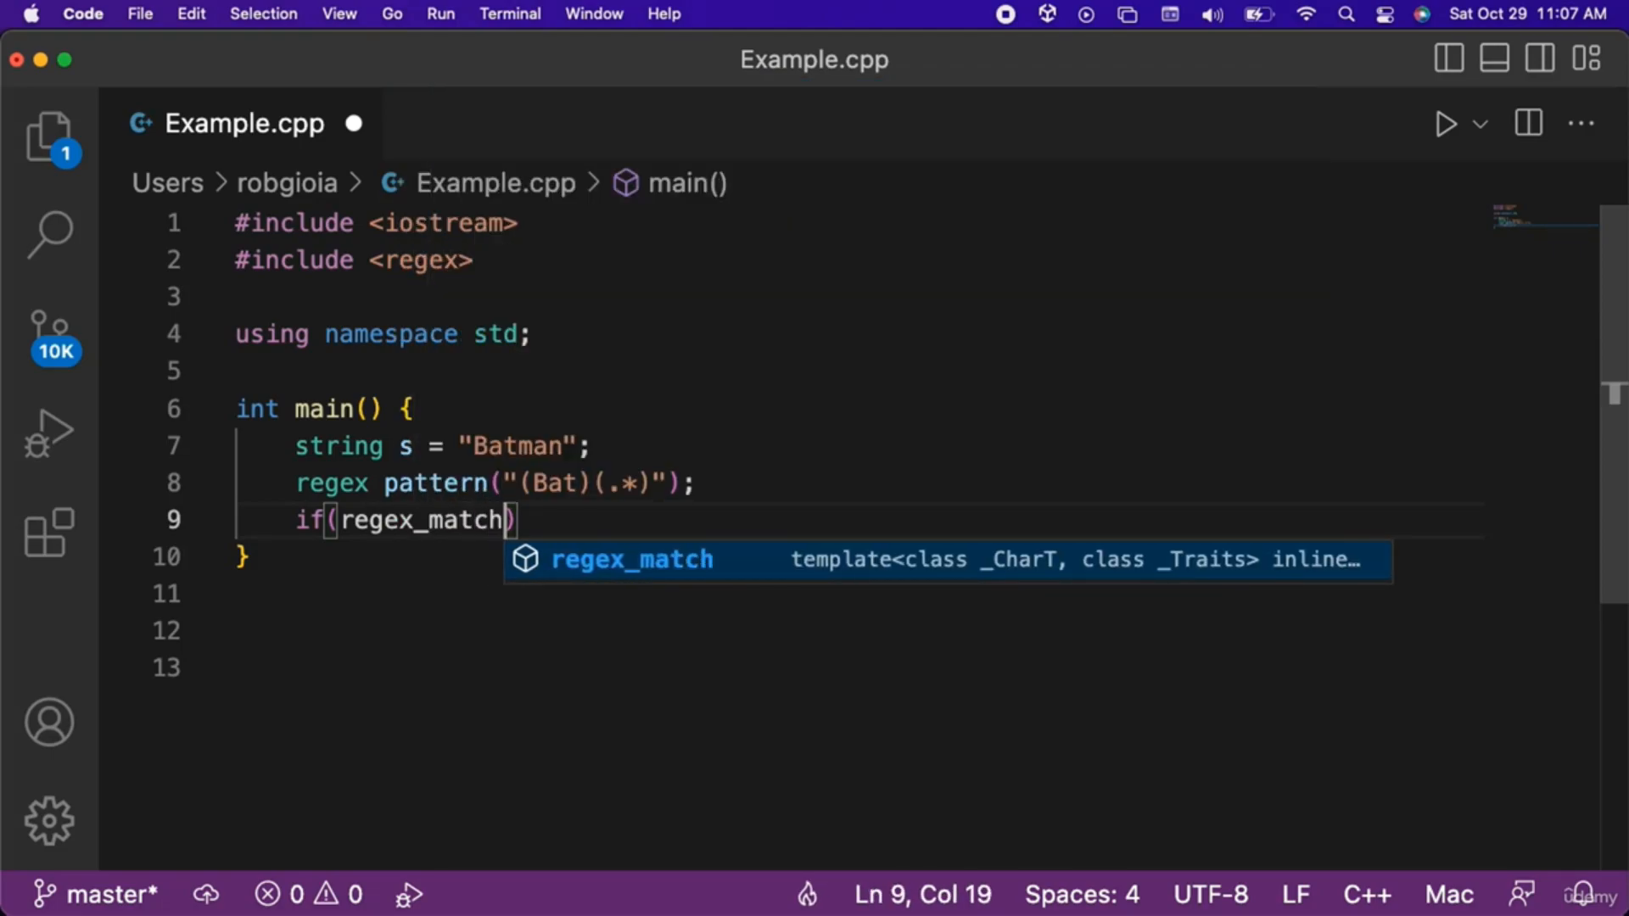
{"action": "type", "text": "(s,"}
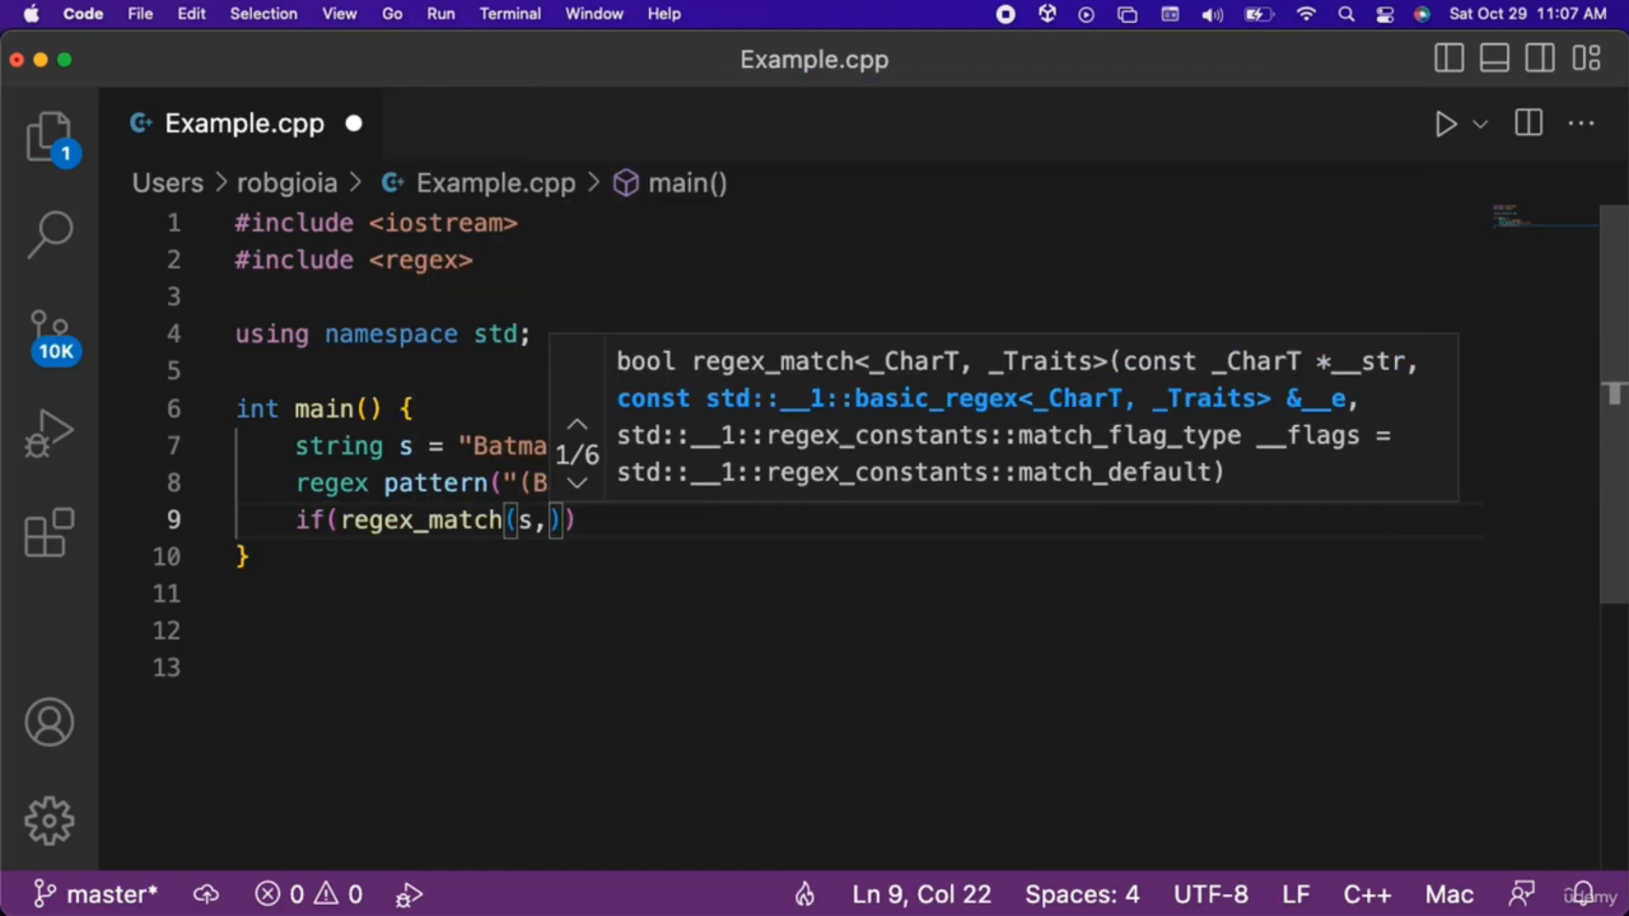
{"action": "type", "text": "pattern"}
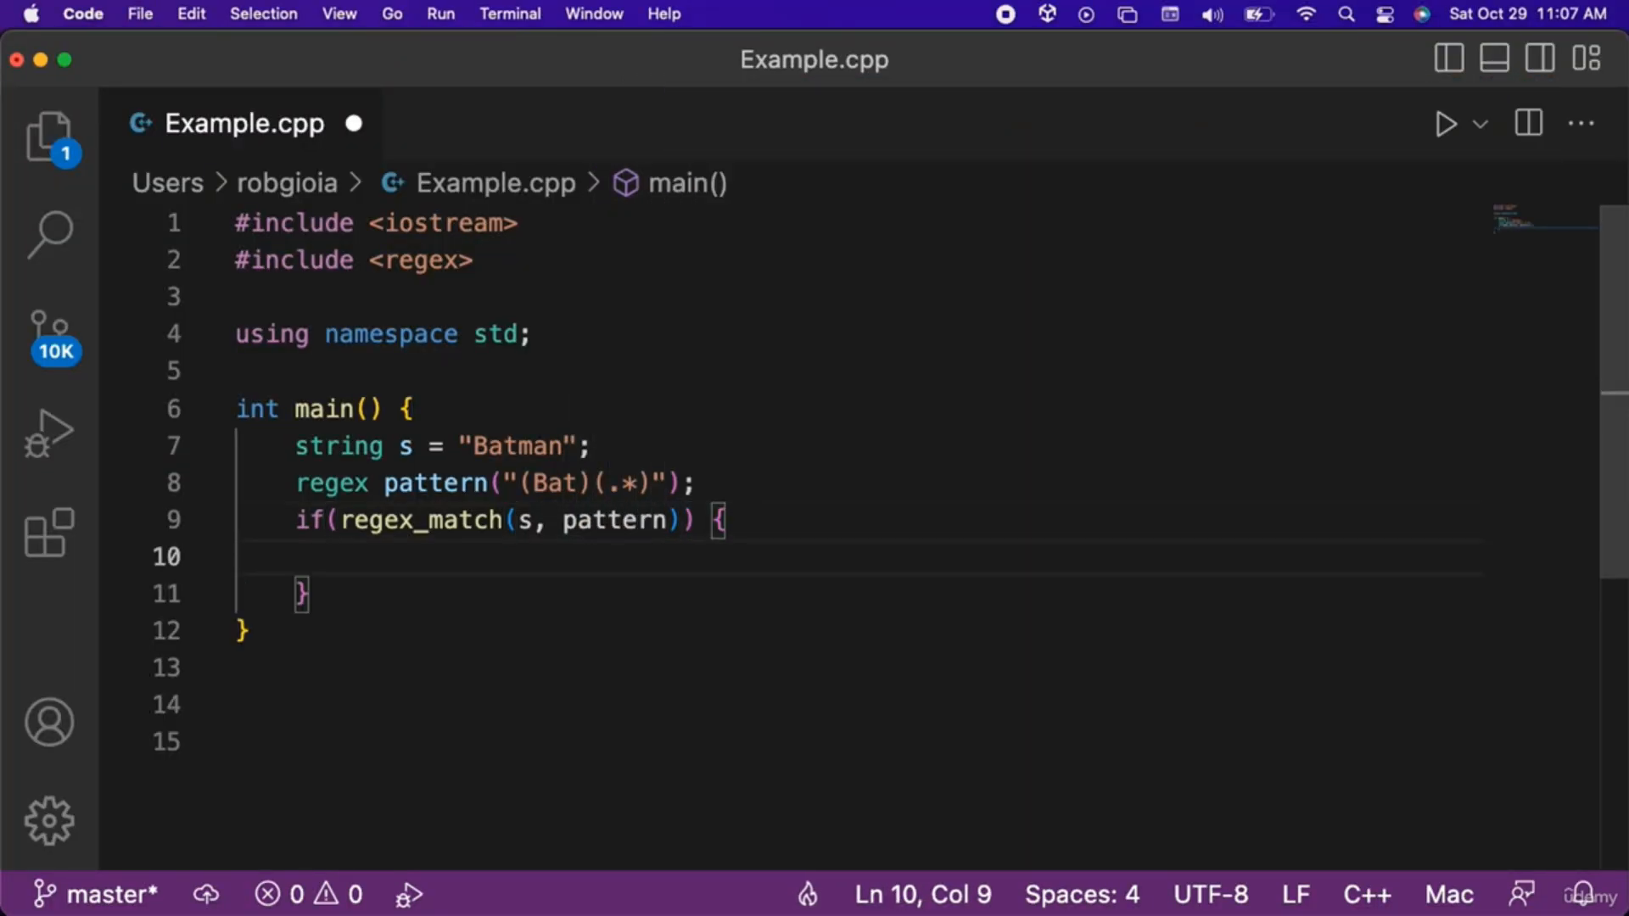
{"action": "type", "text": "cout <<"}
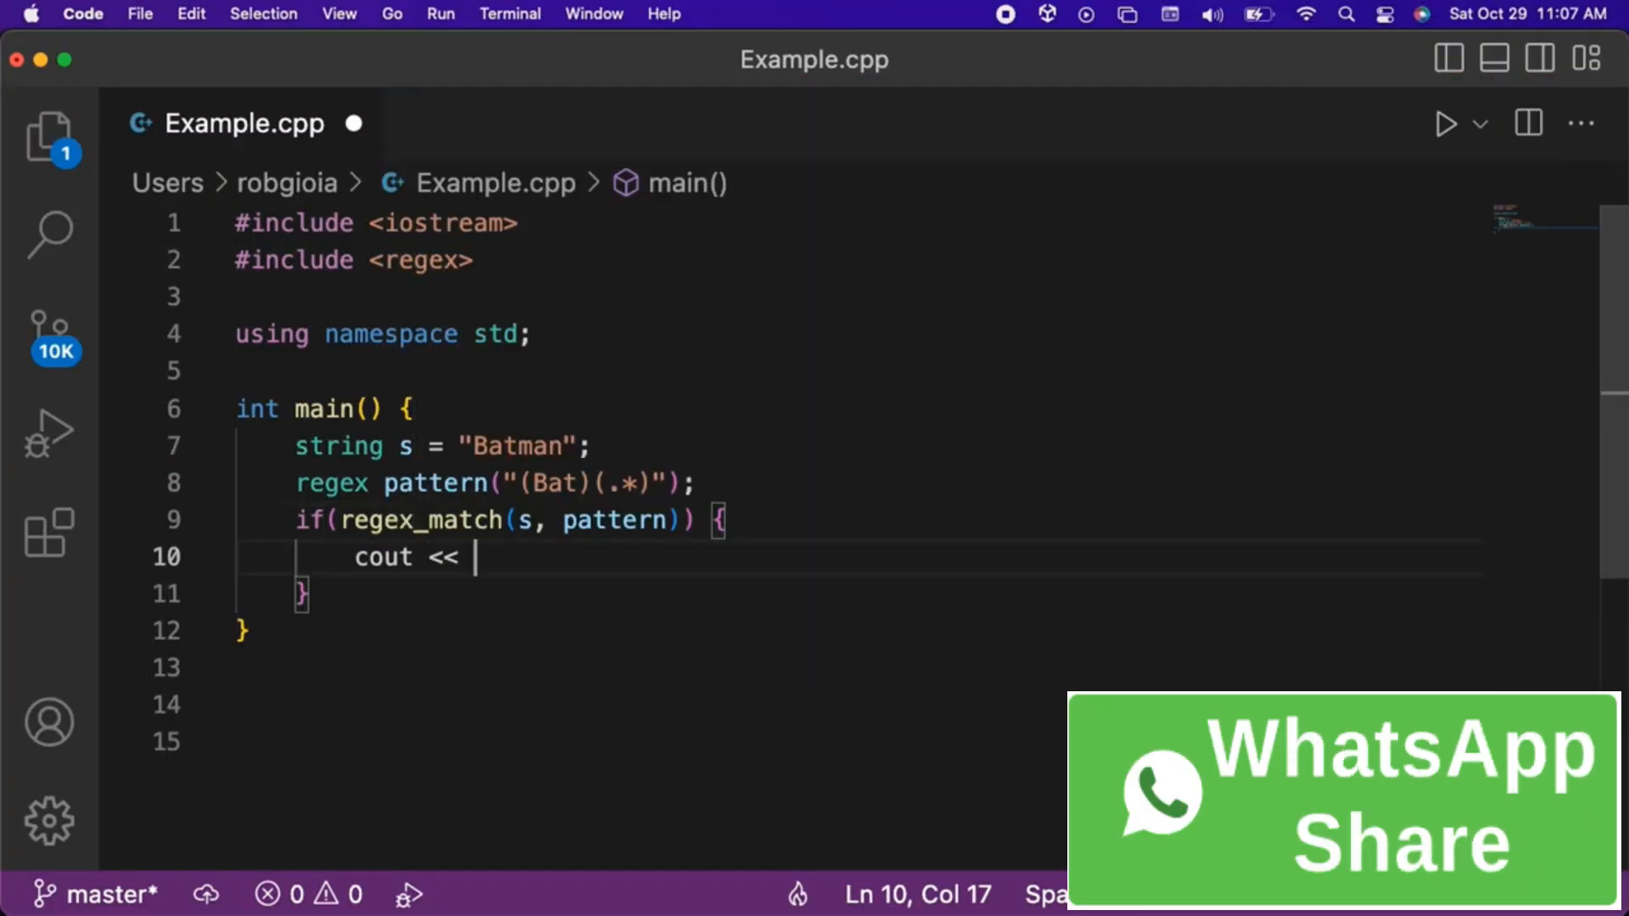
{"action": "type", "text": "\"Match\";"}
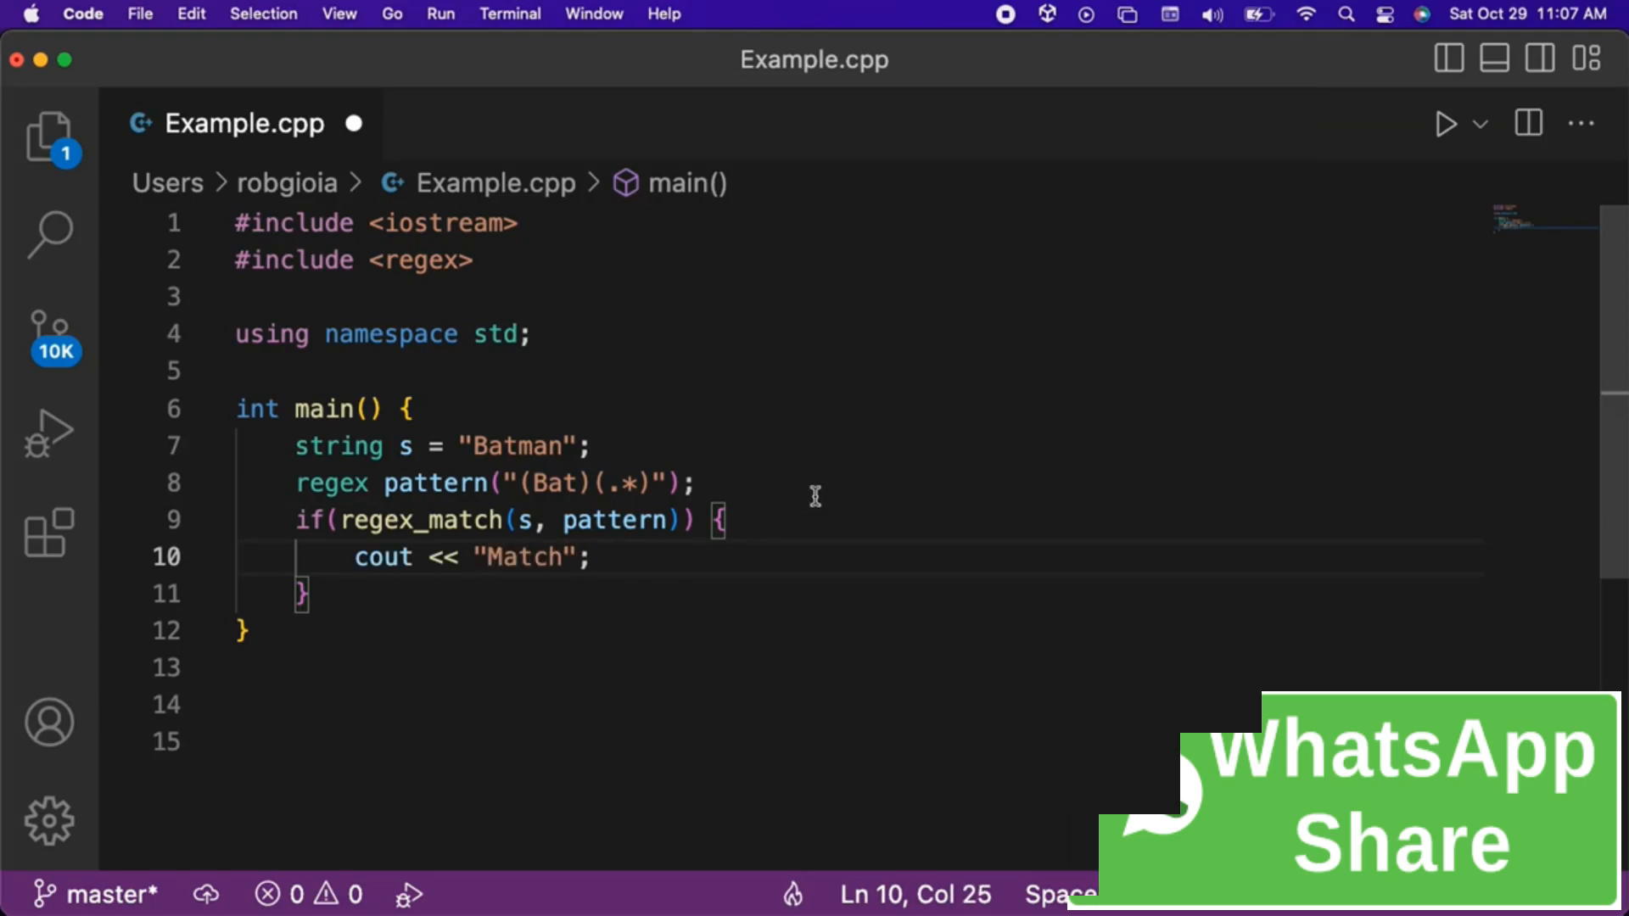
{"action": "left_click", "coordinate": [1443, 123]}
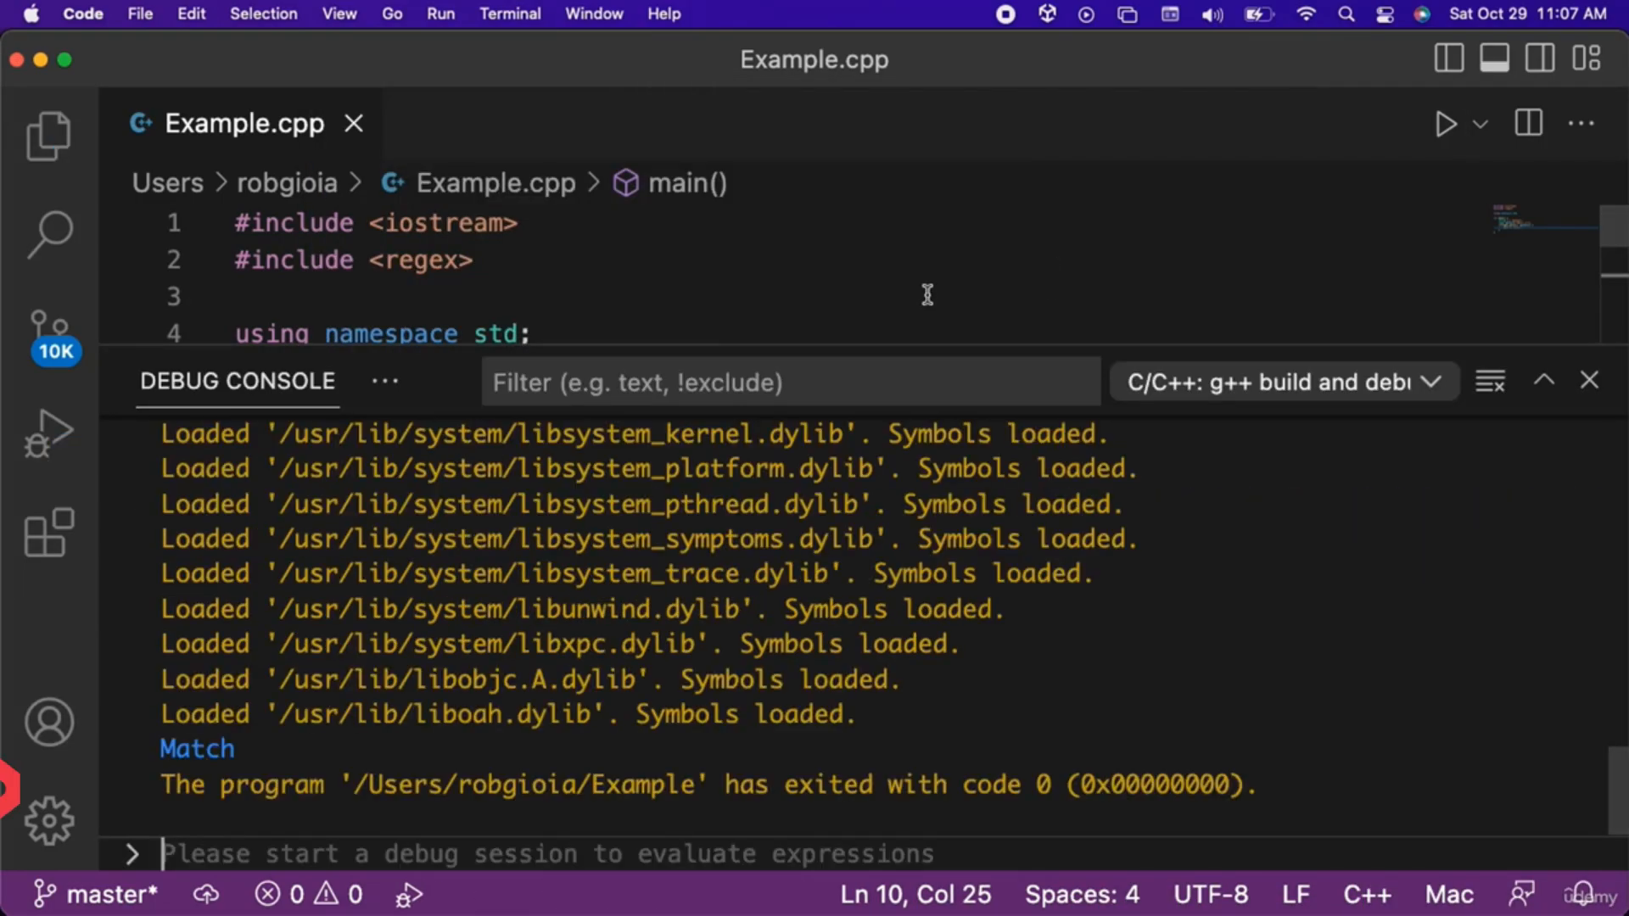